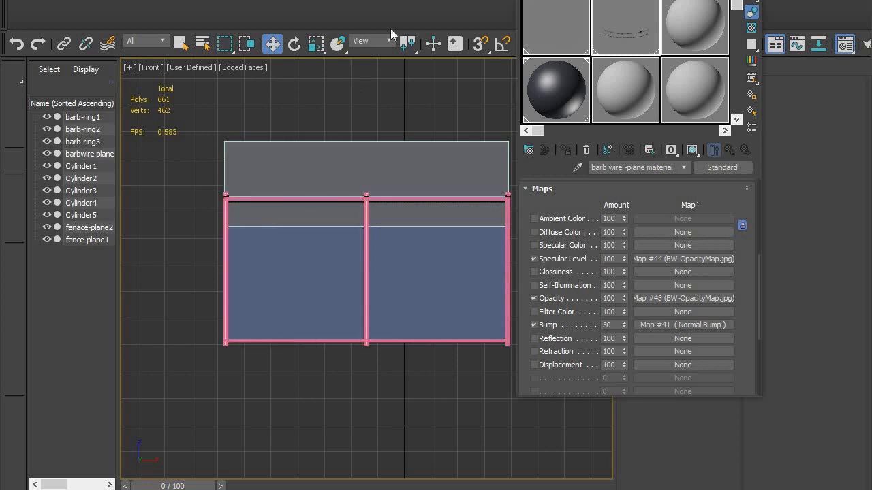
mouse_move(644, 225)
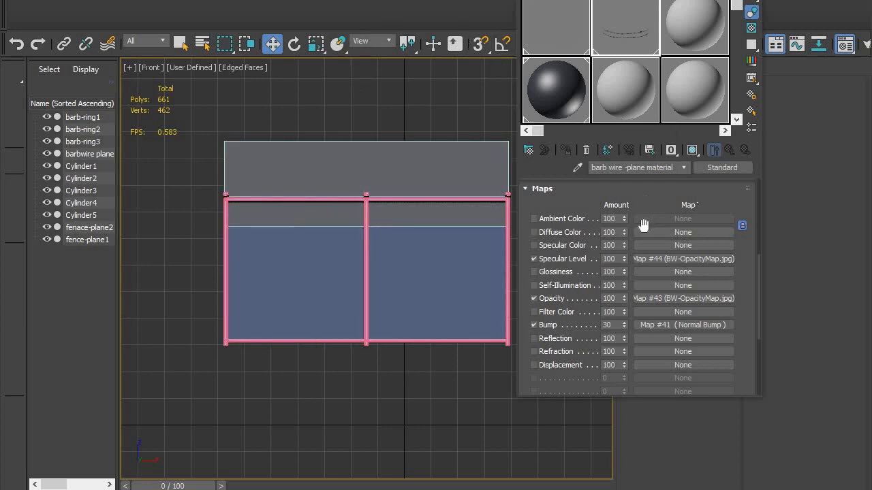